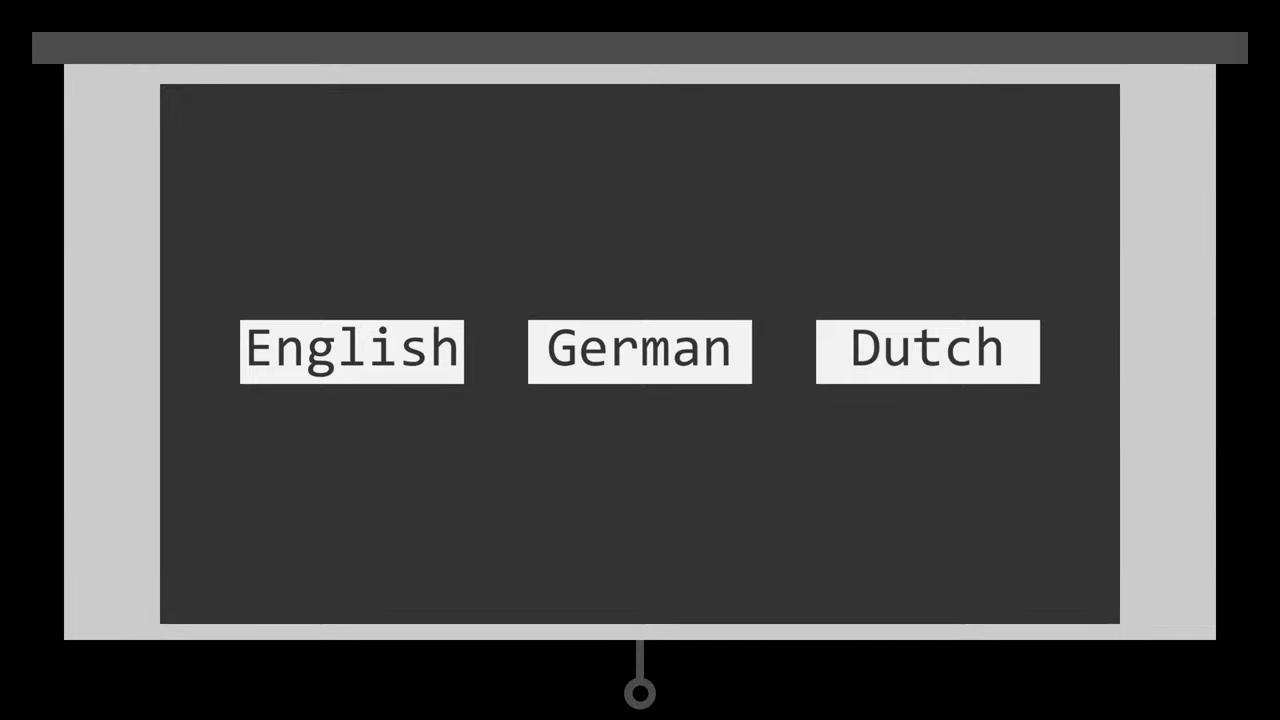
pyautogui.click(351, 350)
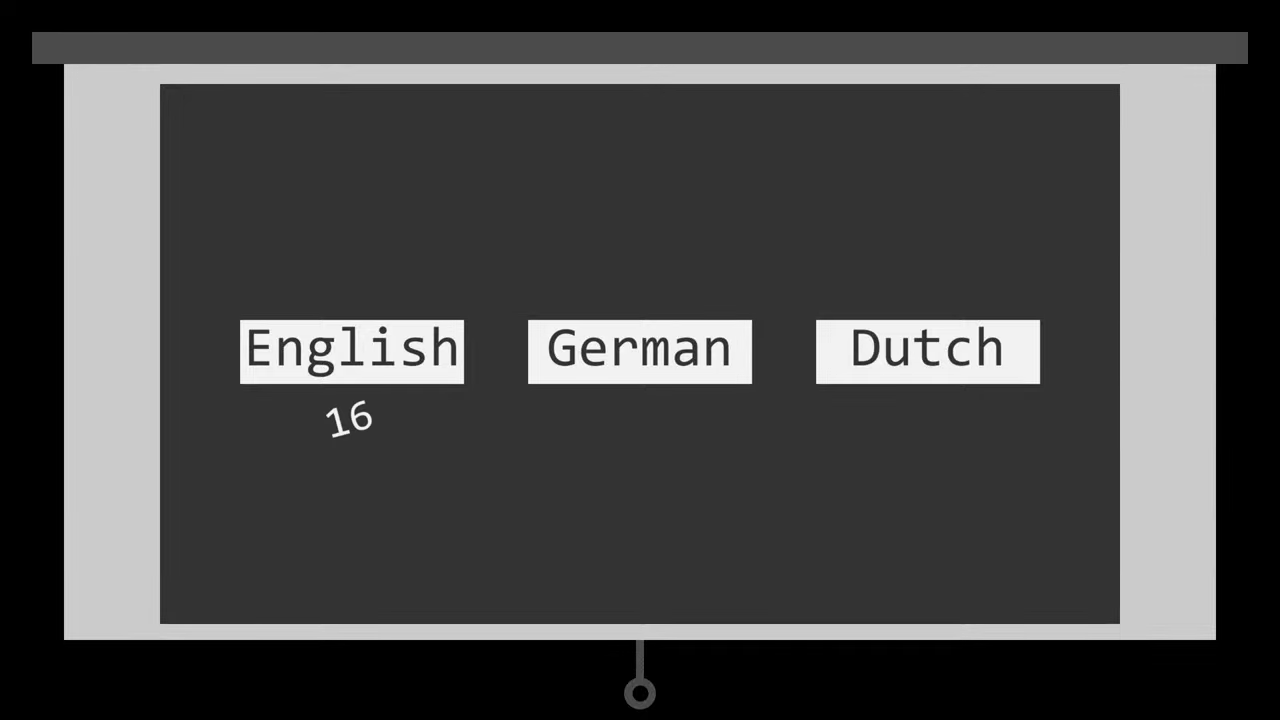